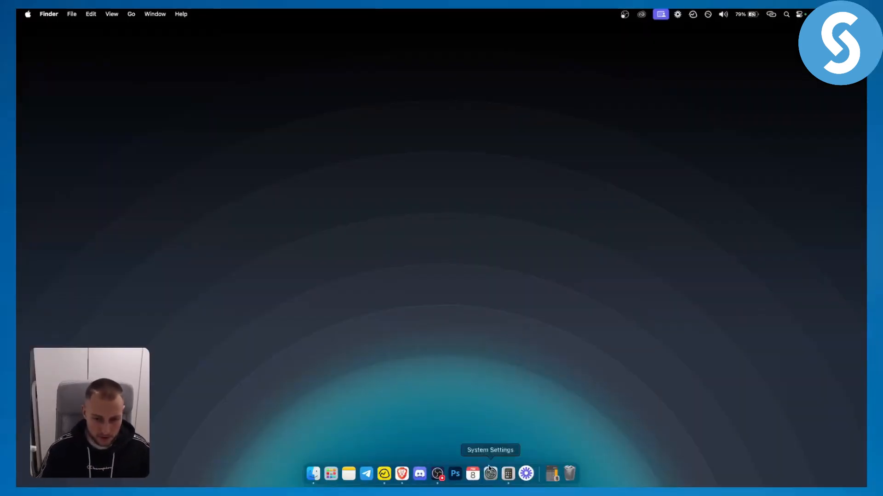
# - Launch System Settings from the Dock, landing on the Appearance page
pyautogui.click(490, 473)
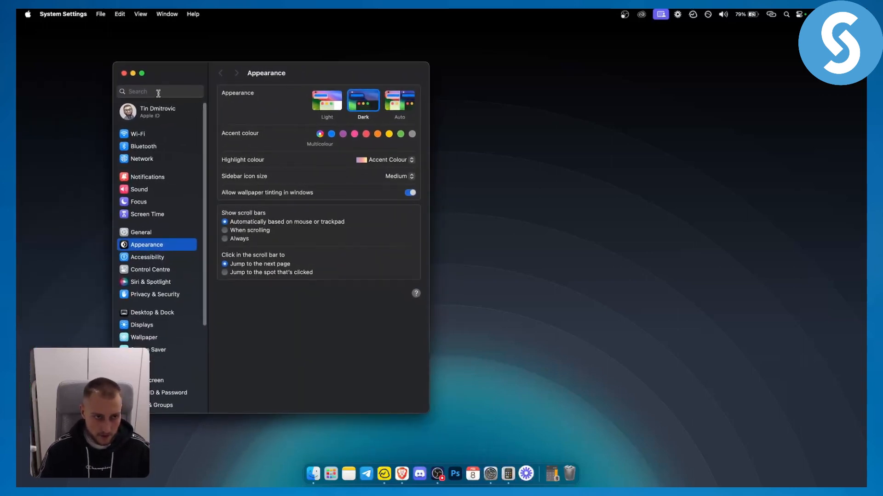
# - Search for 'menu bar' and jump to the Control Centre menu bar auto-hide setting
pyautogui.write('m')
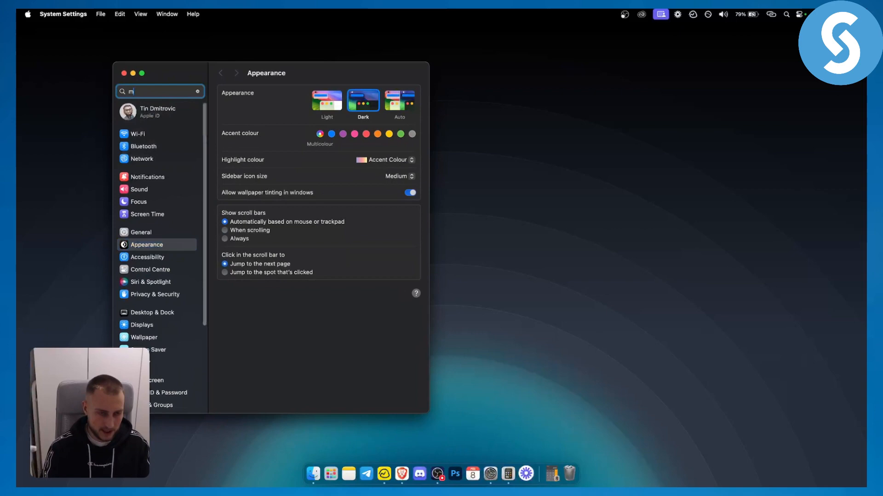
pyautogui.write('enu')
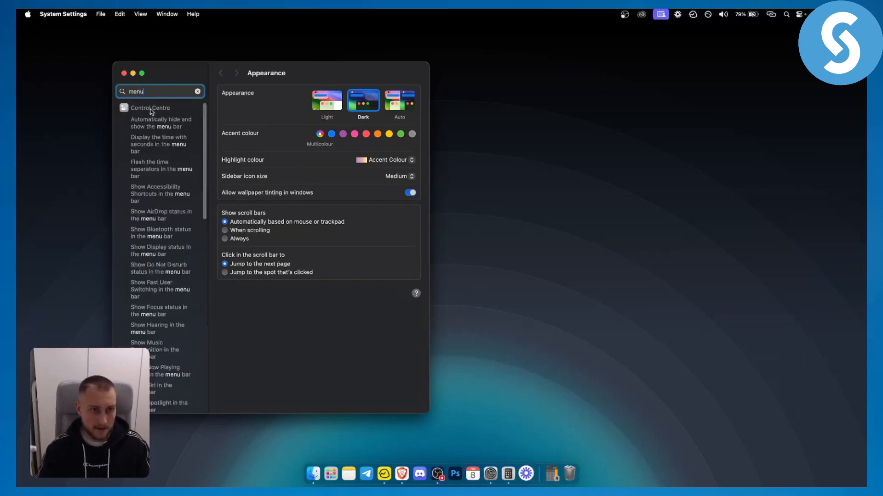
pyautogui.click(150, 108)
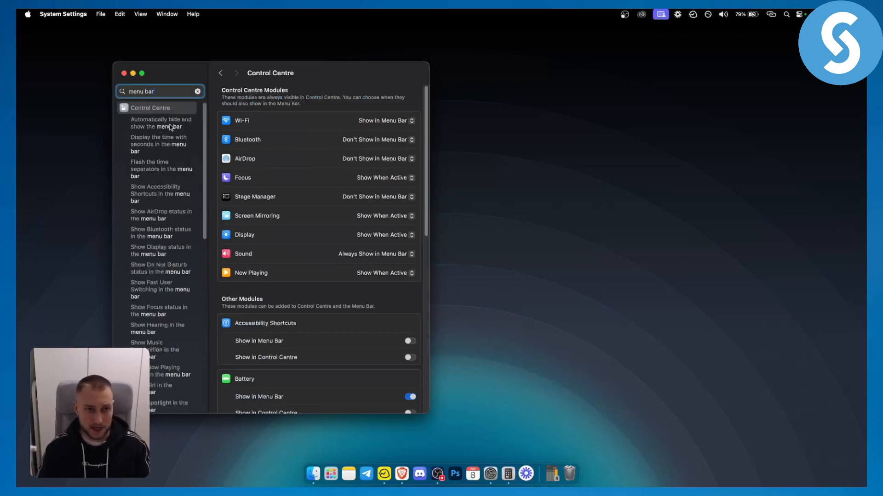
pyautogui.click(161, 122)
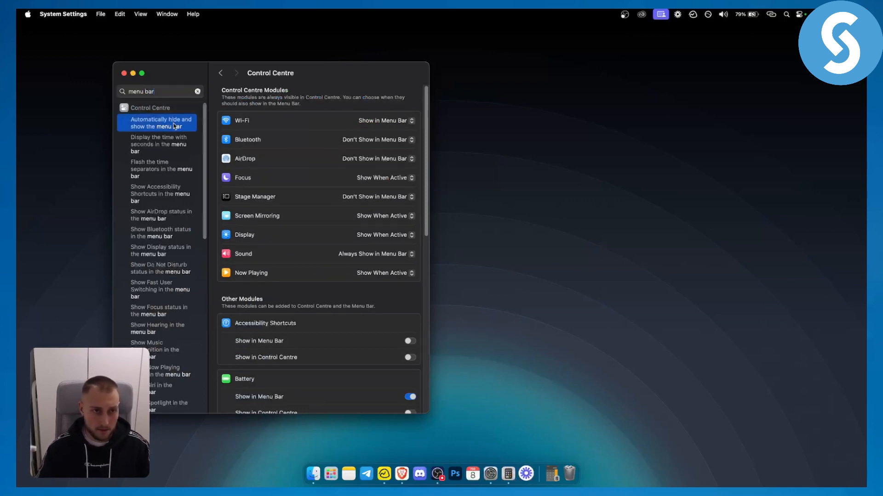
# - Bring 'Automatically hide and show the menu bar' (In Full Screen Only) into view and clear the search
pyautogui.scroll(-3)
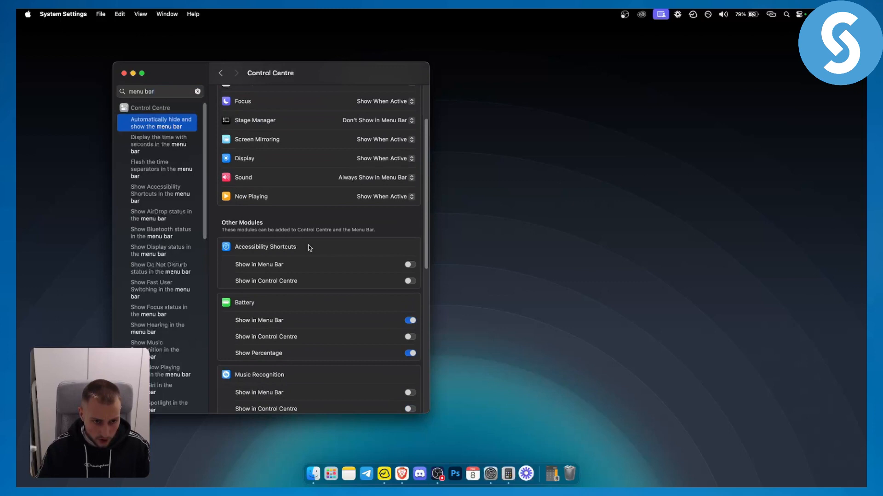
pyautogui.scroll(-3)
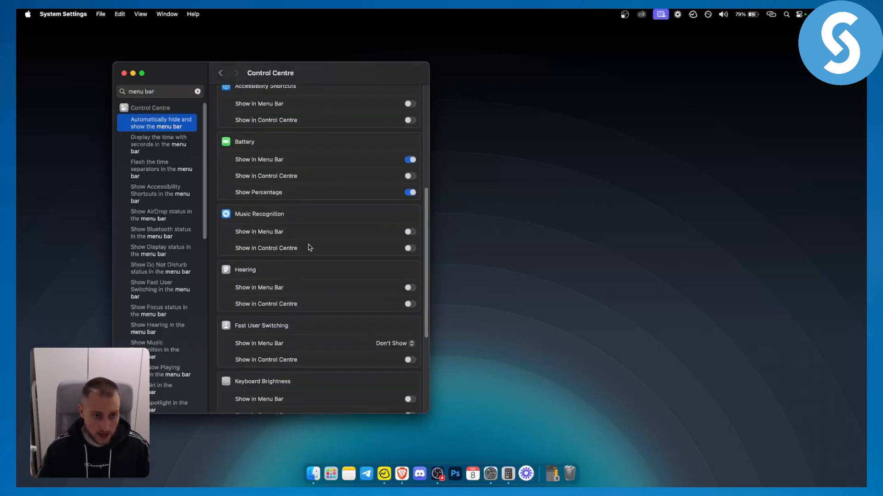
pyautogui.scroll(-3)
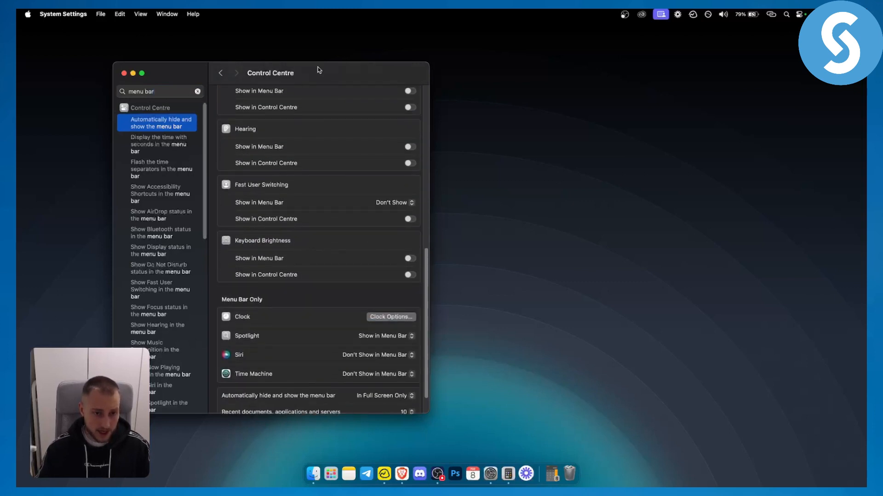
pyautogui.scroll(-3)
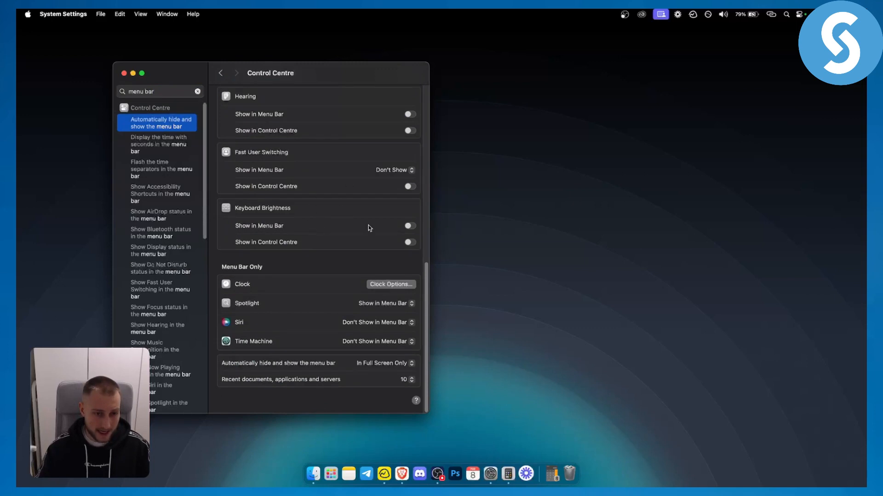
pyautogui.moveTo(194, 98)
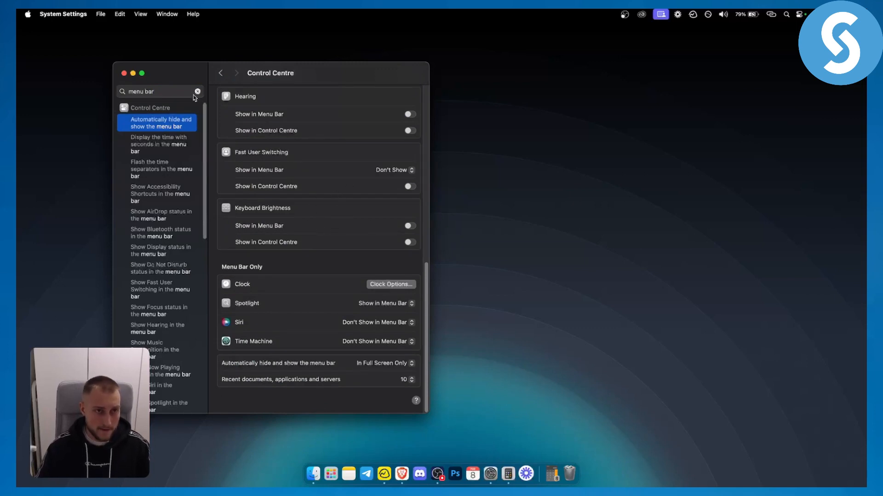
pyautogui.click(197, 92)
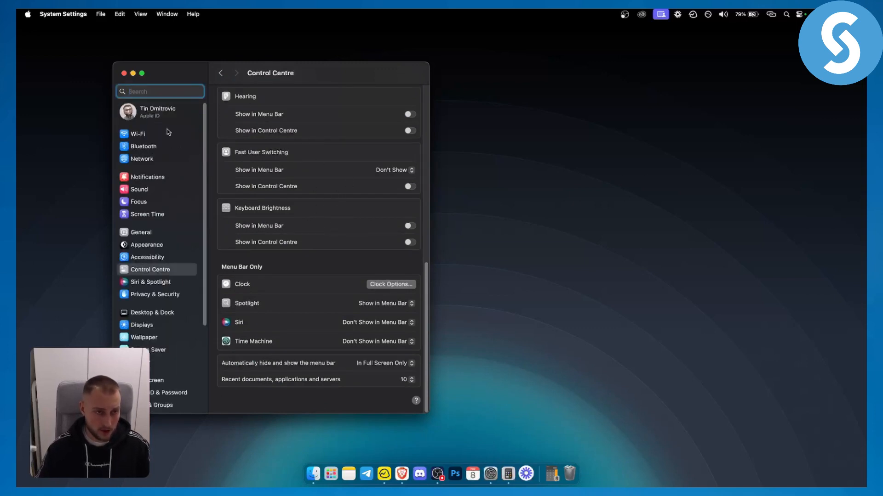
# - Move through Appearance to the General settings page in the sidebar
pyautogui.click(147, 244)
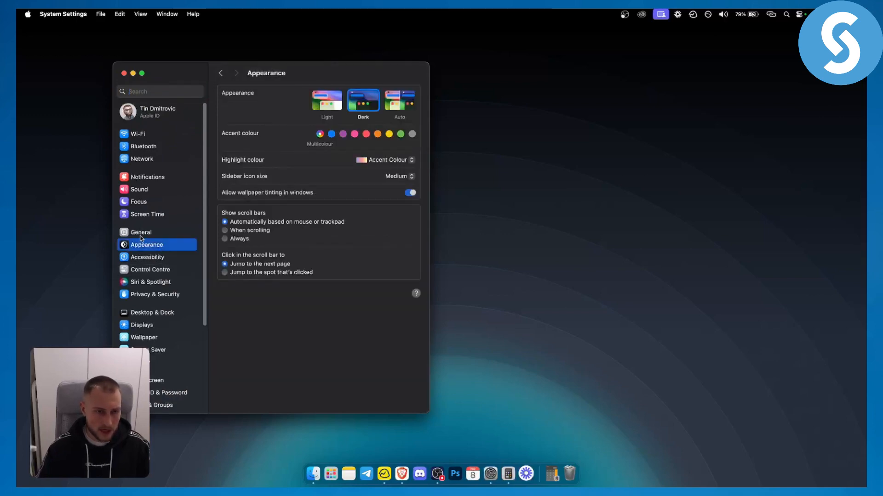
pyautogui.click(141, 231)
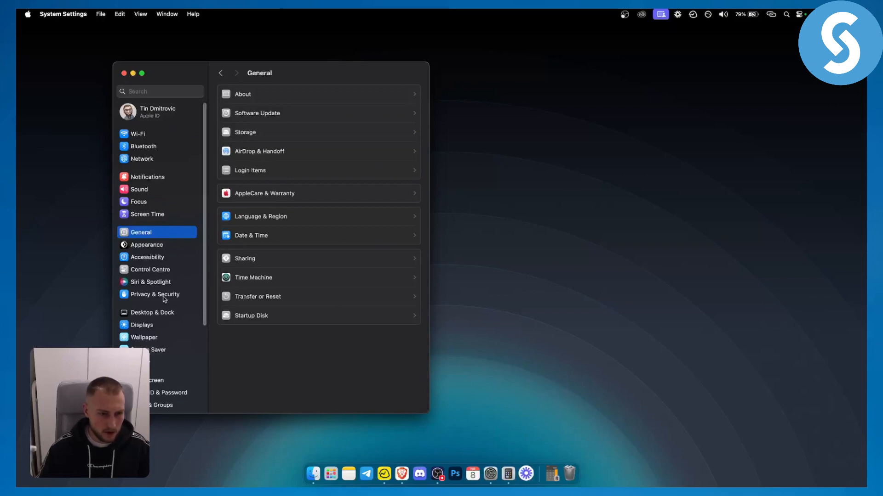
# - Show the Desktop & Dock page with Dock size, position and Stage Manager options
pyautogui.click(152, 313)
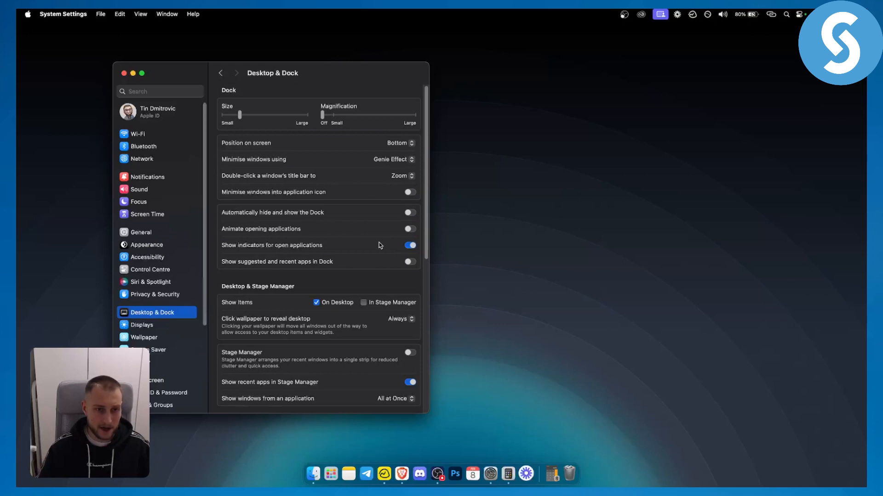
pyautogui.moveTo(393, 232)
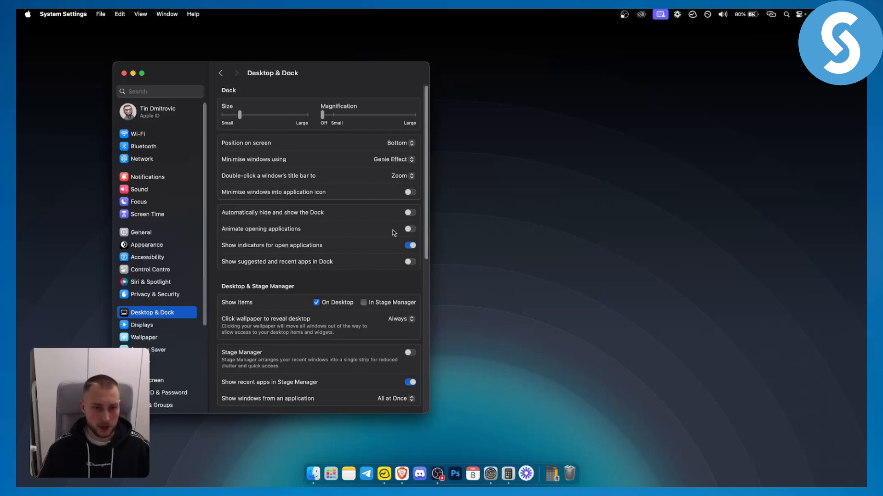